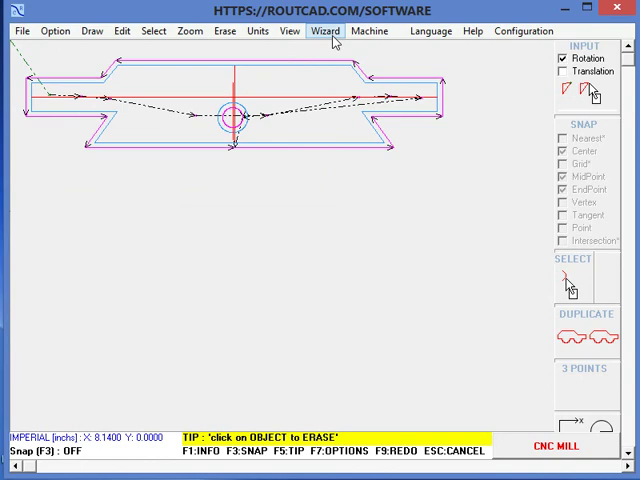
- Draw a wizard rectangle below the part and give it an automatic contour offset
{"action": "left_click", "coordinate": [324, 30]}
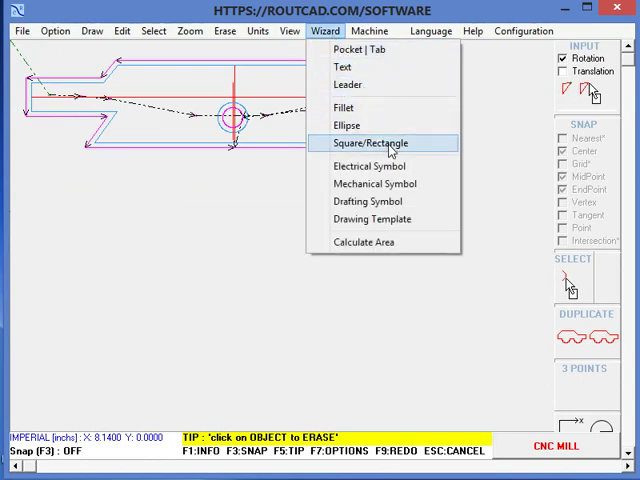
{"action": "left_click", "coordinate": [372, 142]}
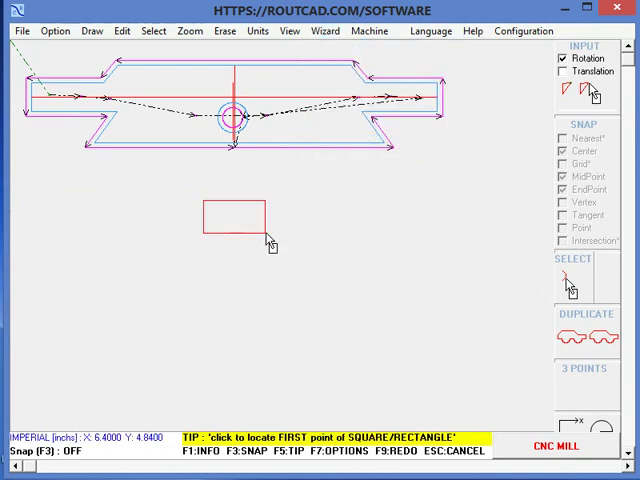
{"action": "left_click", "coordinate": [120, 32]}
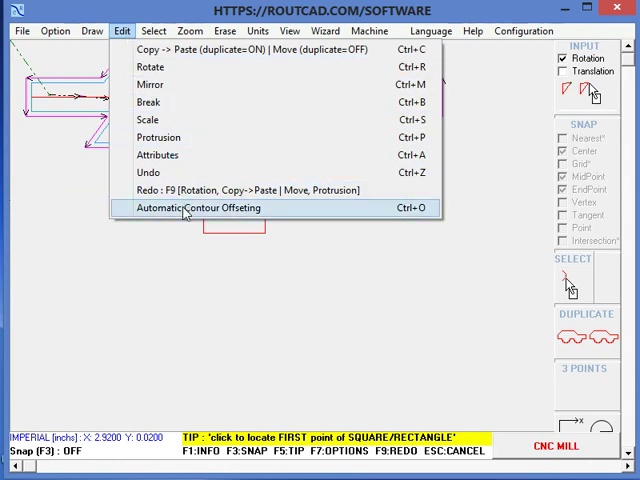
{"action": "left_click", "coordinate": [190, 208]}
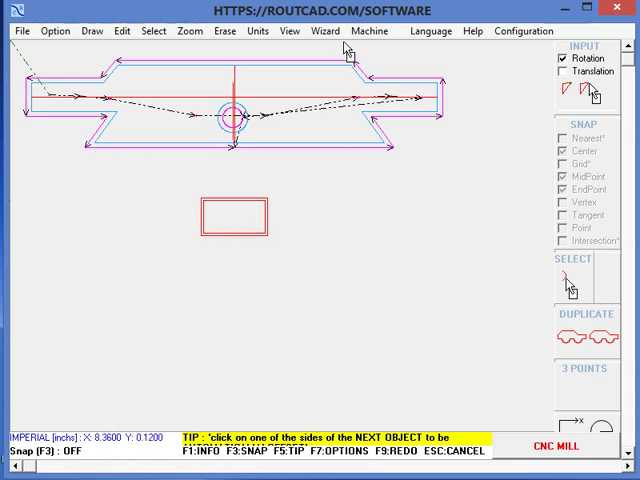
- Rout the objects semi-automatically in order and load the G-code into the CNC controller
{"action": "left_click", "coordinate": [372, 32]}
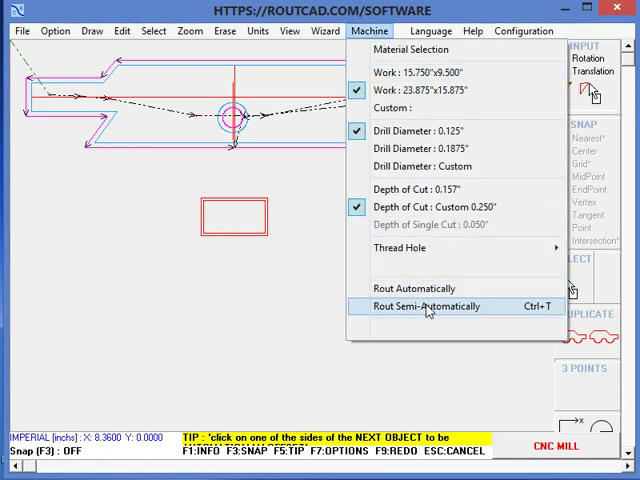
{"action": "left_click", "coordinate": [424, 306]}
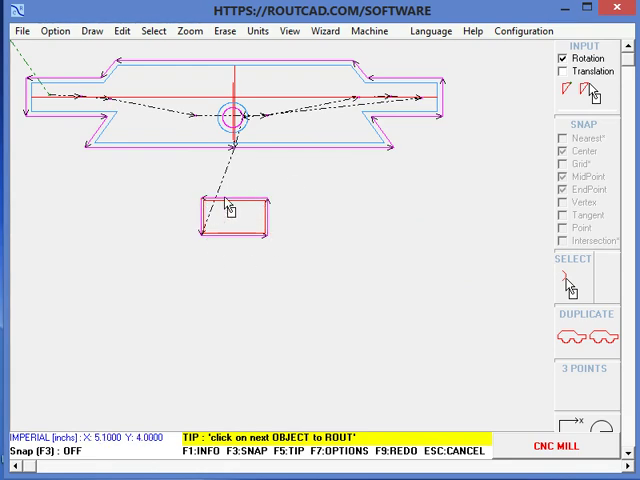
{"action": "mouse_move", "coordinate": [296, 188]}
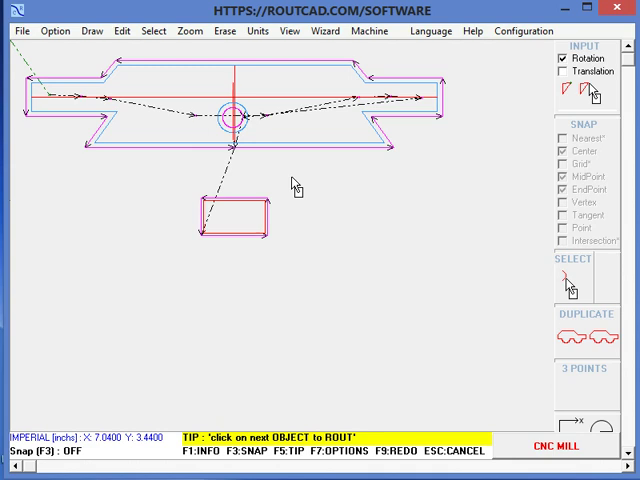
{"action": "left_click", "coordinate": [14, 32]}
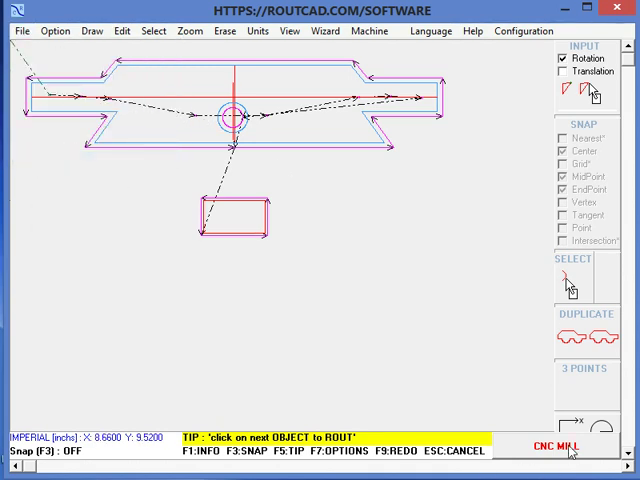
{"action": "left_click", "coordinate": [556, 444]}
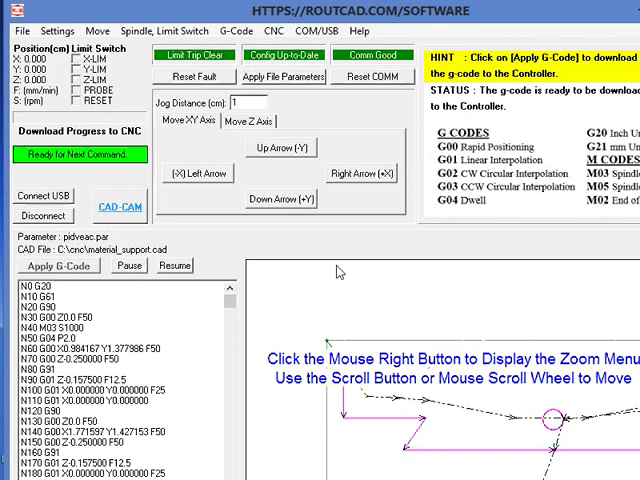
- Review the stepper driver parameters, axis velocities of 0.500 and acceleration settings
{"action": "left_click", "coordinate": [56, 32]}
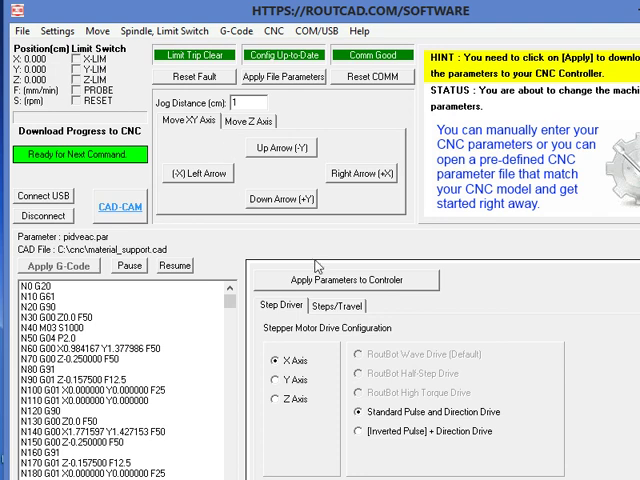
{"action": "left_click", "coordinate": [340, 304]}
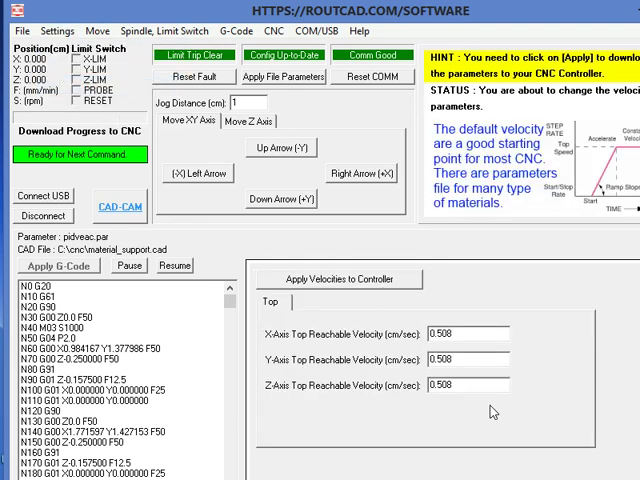
{"action": "left_click", "coordinate": [56, 32]}
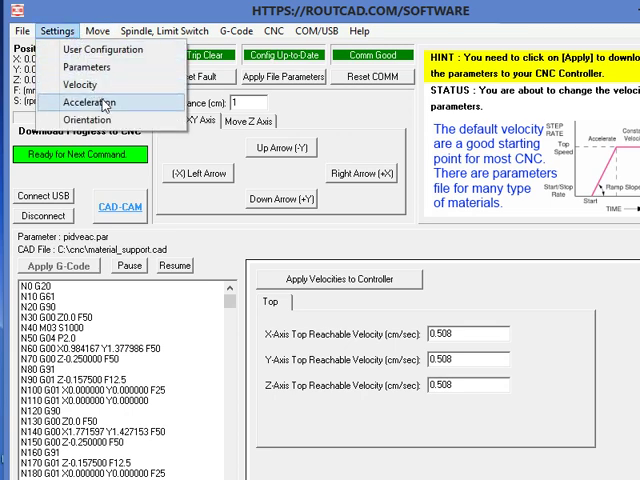
{"action": "left_click", "coordinate": [92, 102]}
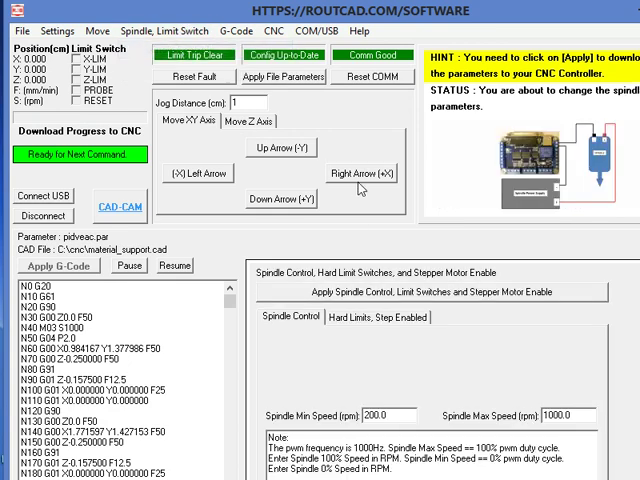
{"action": "mouse_move", "coordinate": [436, 344]}
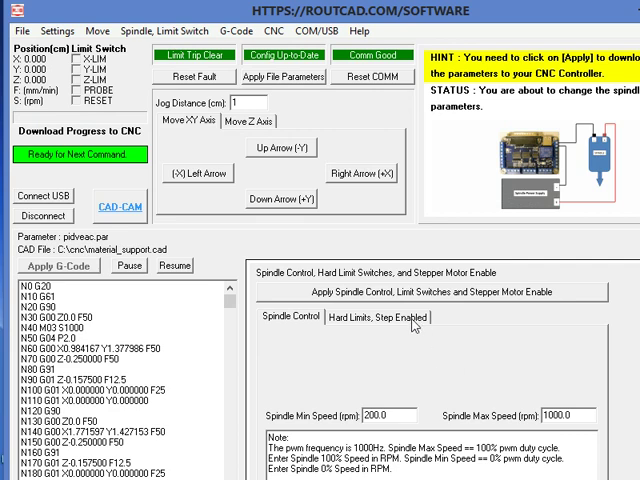
- Show the hard limits and step enable settings on the way to axis travel
{"action": "left_click", "coordinate": [376, 316]}
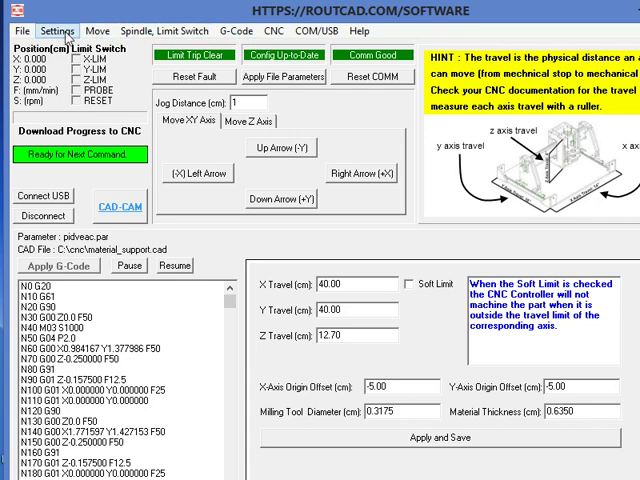
- Load cnc3018router_config.par from the cnc folder as the machine parameter set
{"action": "left_click", "coordinate": [16, 30]}
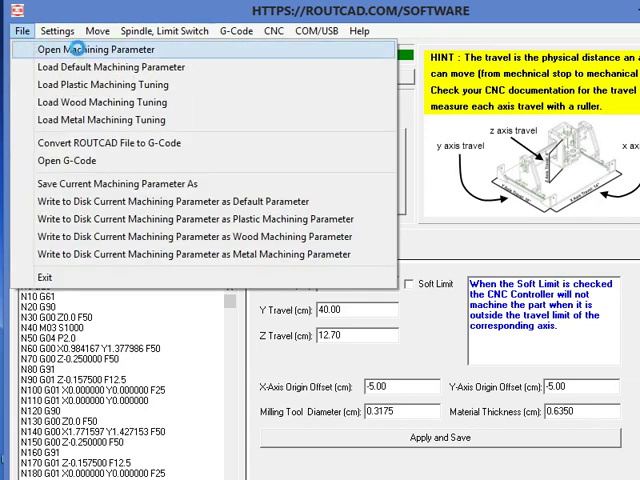
{"action": "left_click", "coordinate": [104, 48]}
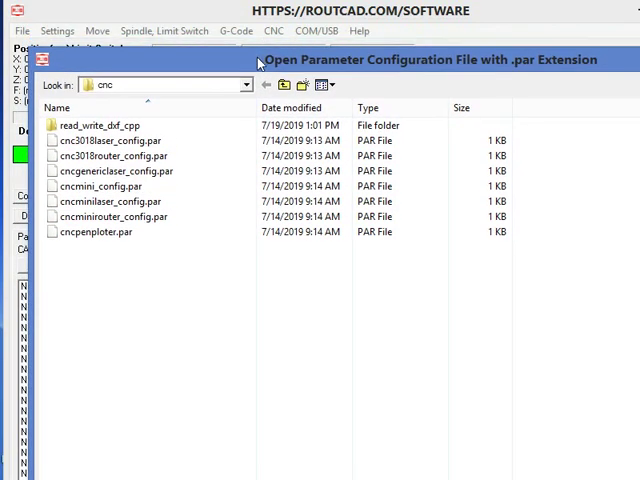
{"action": "mouse_move", "coordinate": [308, 354]}
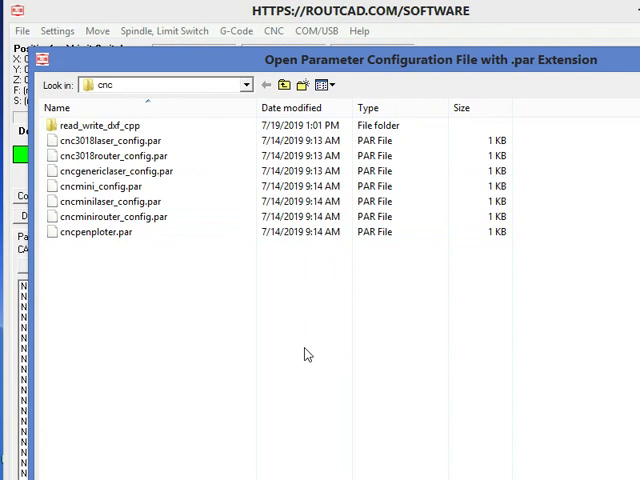
{"action": "left_click", "coordinate": [112, 170]}
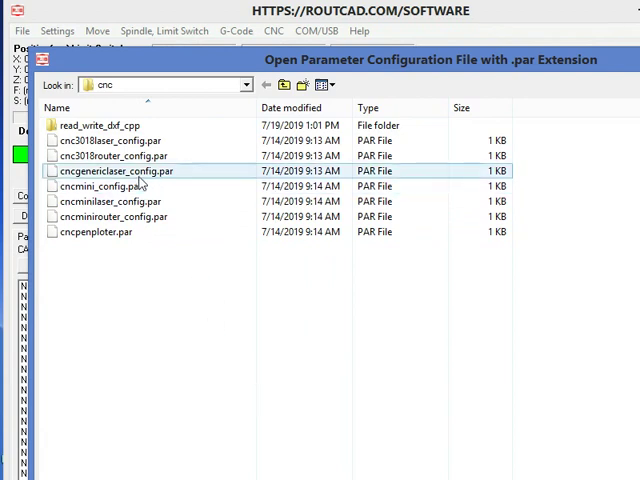
{"action": "left_click", "coordinate": [108, 156]}
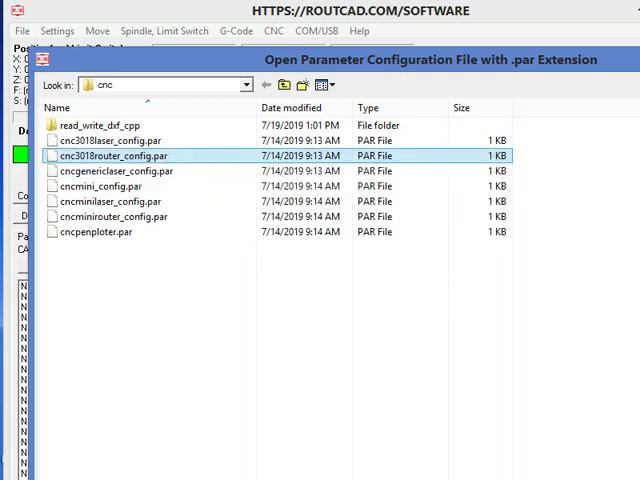
{"action": "double_click", "coordinate": [112, 156]}
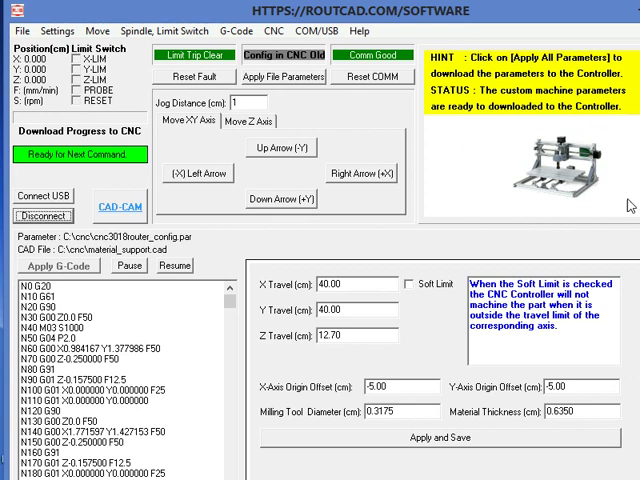
{"action": "mouse_move", "coordinate": [590, 160]}
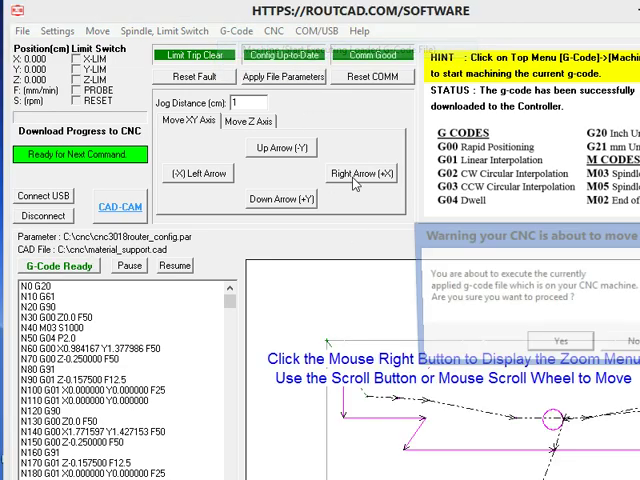
- Confirm the move warning with Yes so the CNC starts executing the G-code
{"action": "left_click", "coordinate": [560, 344]}
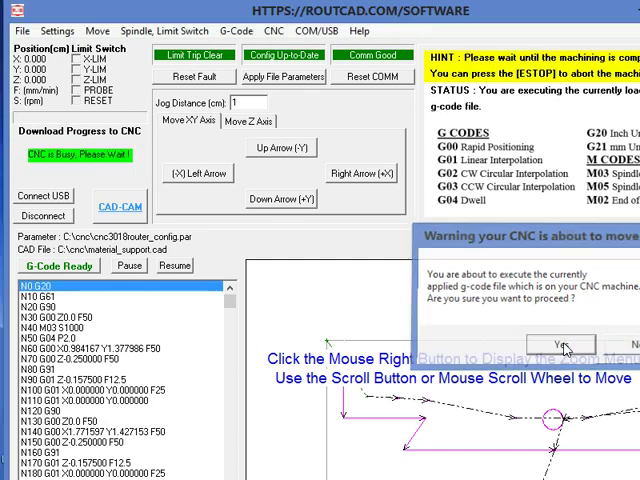
{"action": "left_click", "coordinate": [560, 344]}
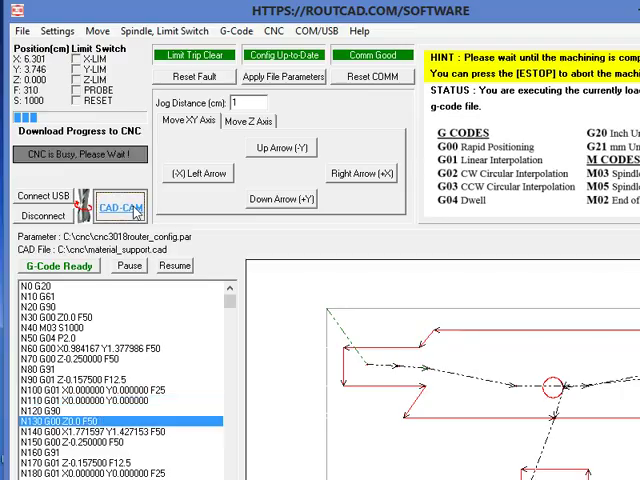
- Let the G-code run continue while watching the toolpath and position readout
{"action": "left_click", "coordinate": [116, 208]}
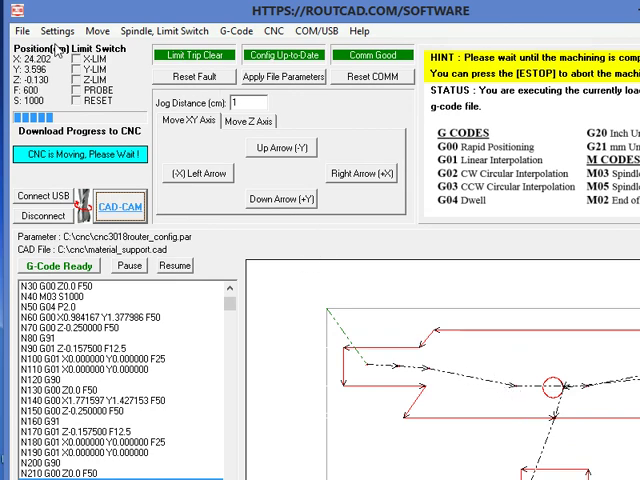
- Load the plastic machining tuning parameters from the File menu
{"action": "left_click", "coordinate": [20, 32]}
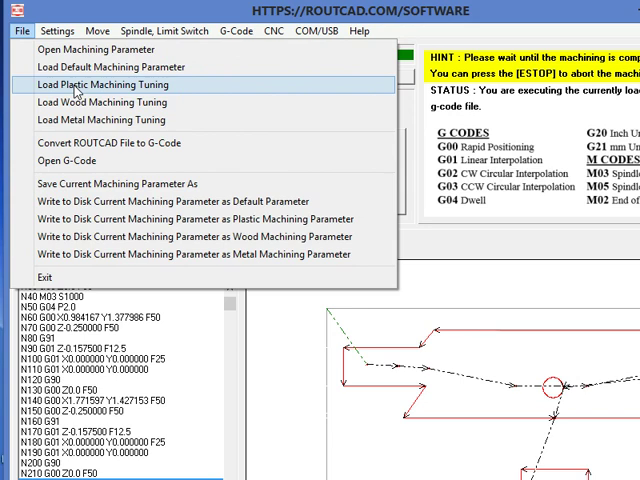
{"action": "left_click", "coordinate": [96, 84]}
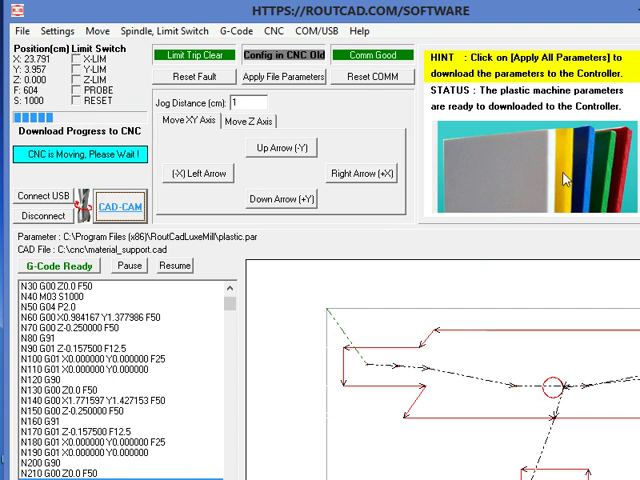
{"action": "mouse_move", "coordinate": [508, 204]}
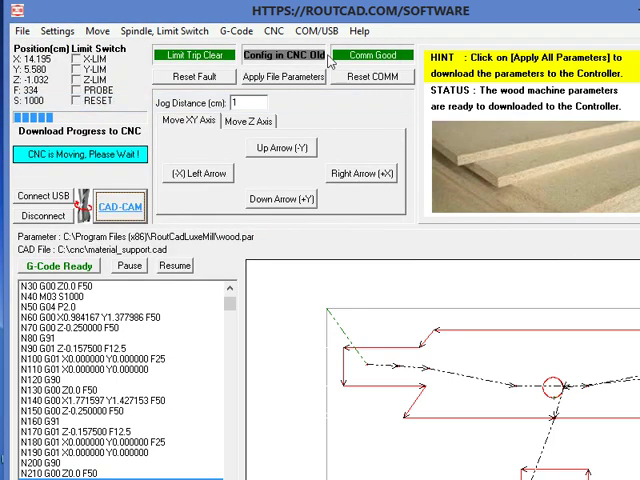
- Load the metal machining tuning parameters ready for download
{"action": "left_click", "coordinate": [24, 32]}
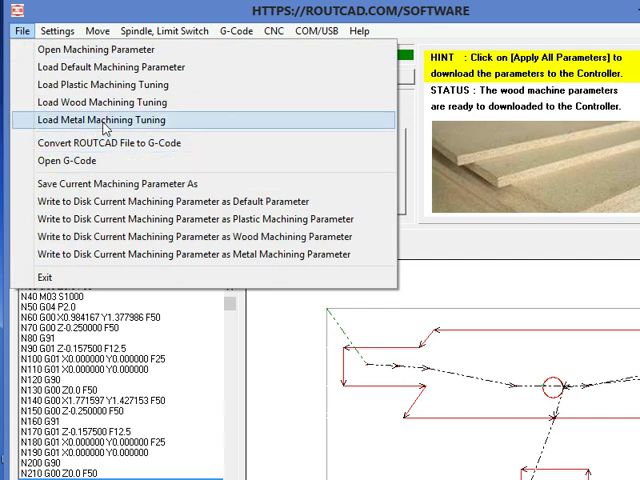
{"action": "left_click", "coordinate": [106, 120]}
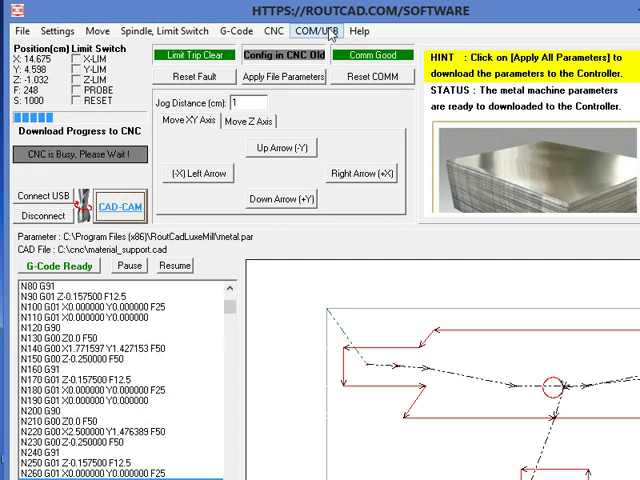
- Show the USB setup with COM5 and GRBL options, then the help topics list
{"action": "left_click", "coordinate": [330, 32]}
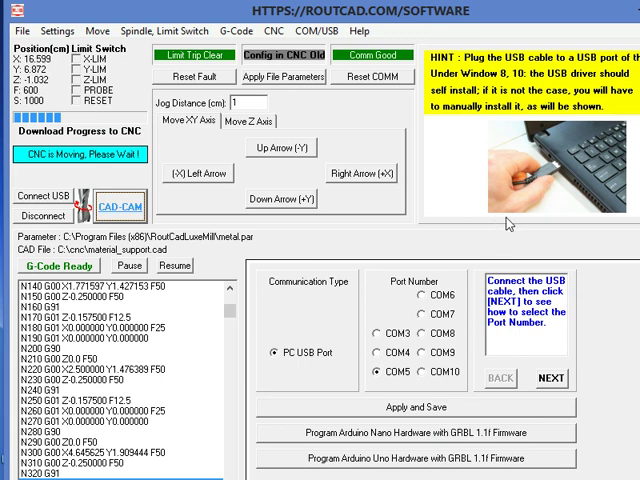
{"action": "left_click", "coordinate": [364, 32]}
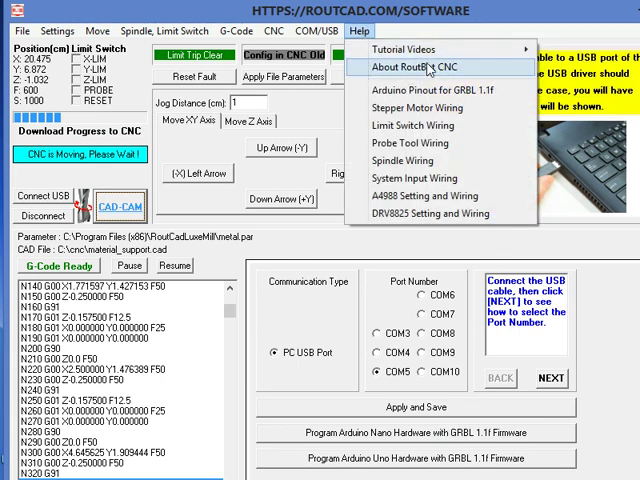
{"action": "mouse_move", "coordinate": [404, 48]}
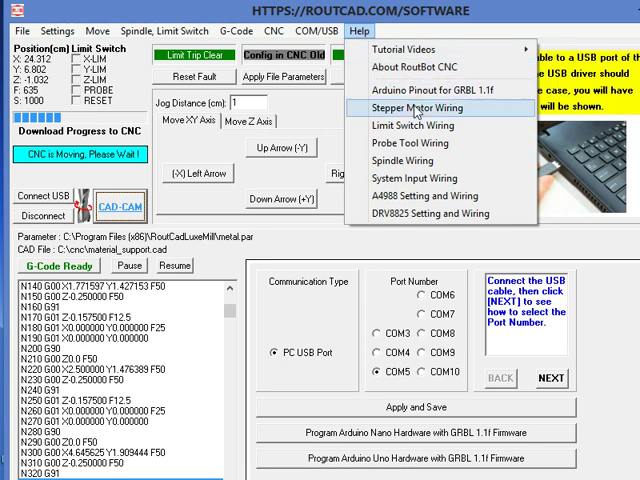
{"action": "mouse_move", "coordinate": [414, 144]}
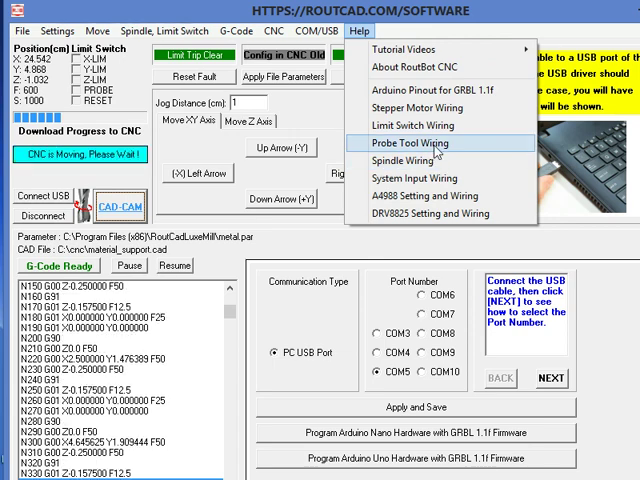
- Choose the Probe Tool Wiring guide from the Help menu's wiring entries
{"action": "left_click", "coordinate": [408, 144]}
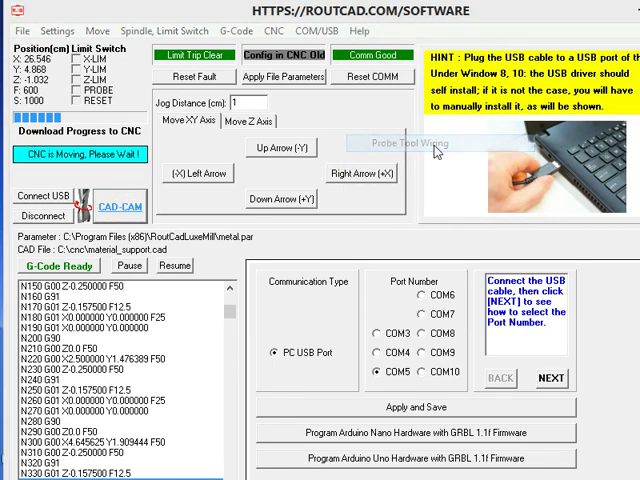